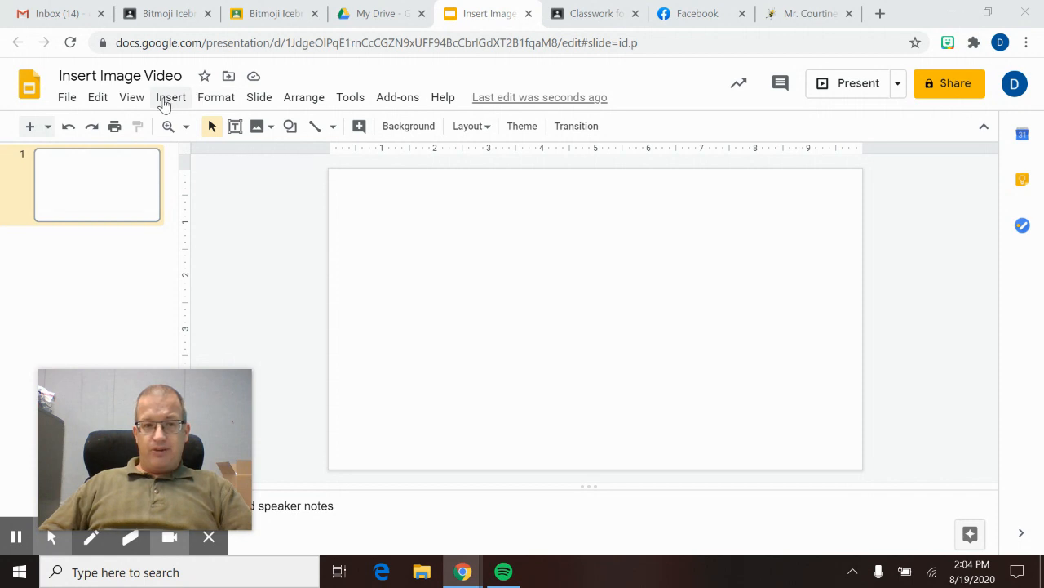
Open the Insert menu and hover Image to show the image source options
click(171, 97)
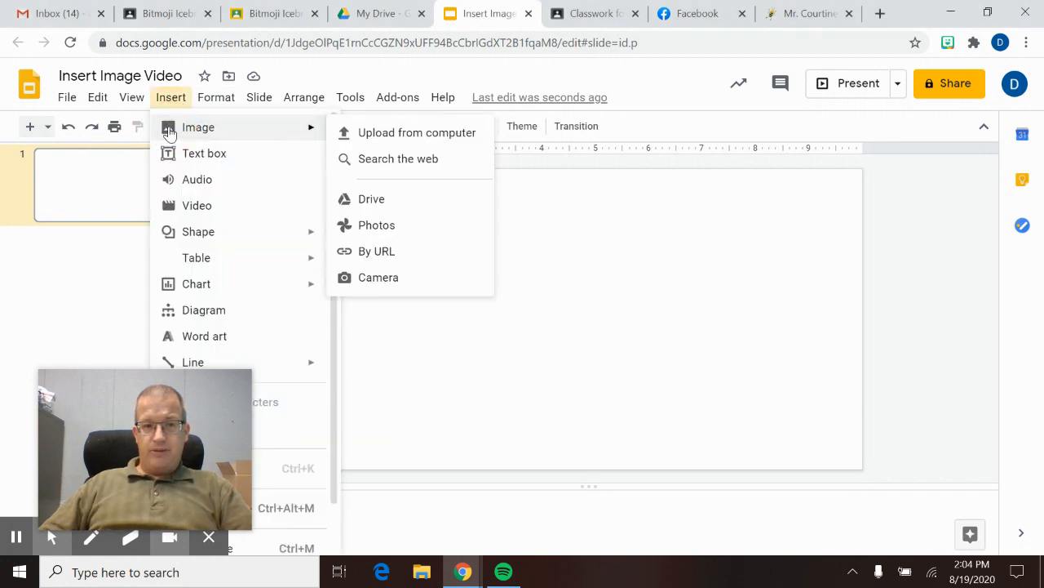
mouse_move(378, 277)
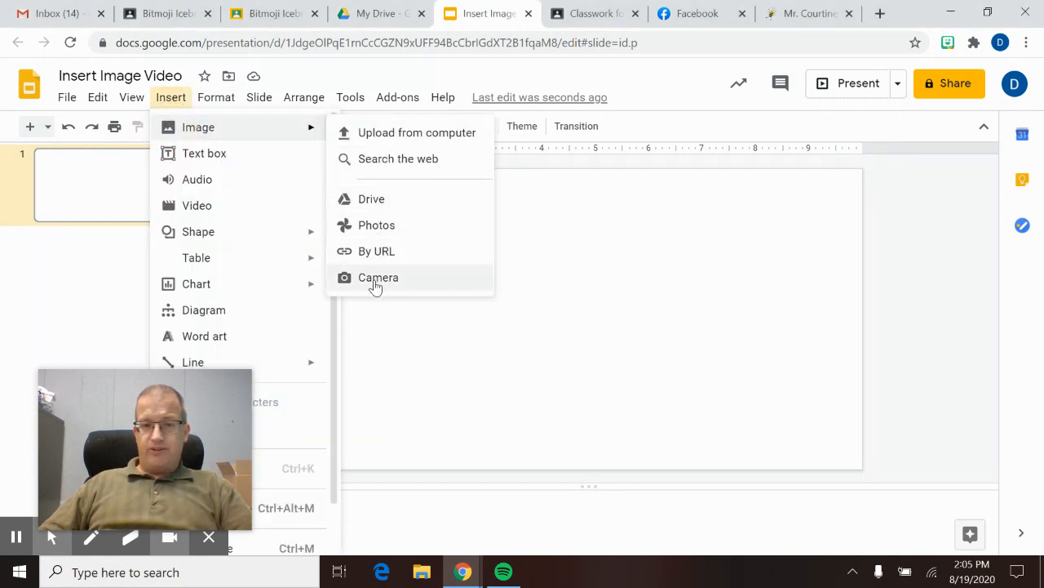
mouse_move(378, 282)
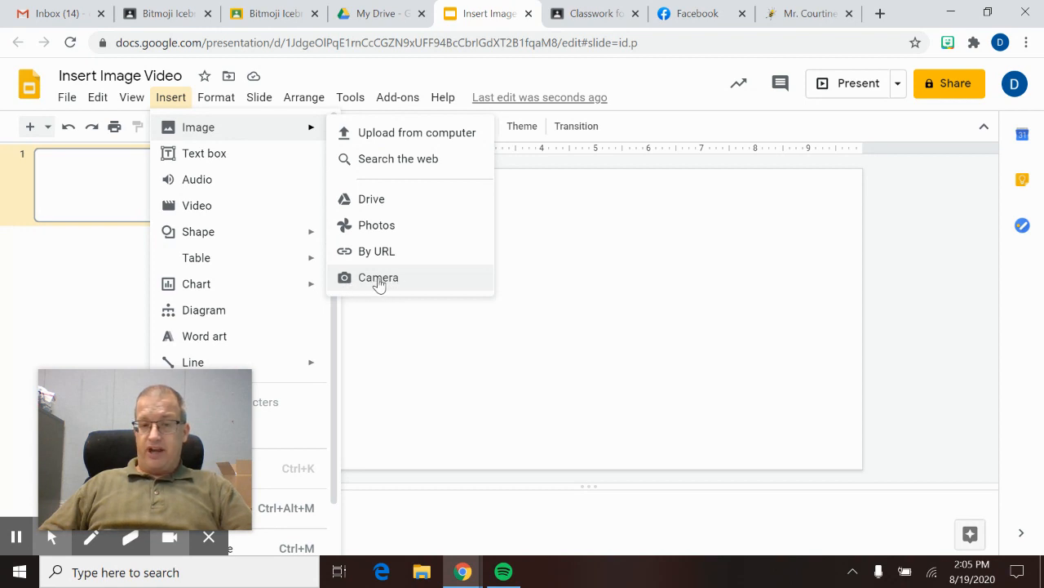
mouse_move(375, 277)
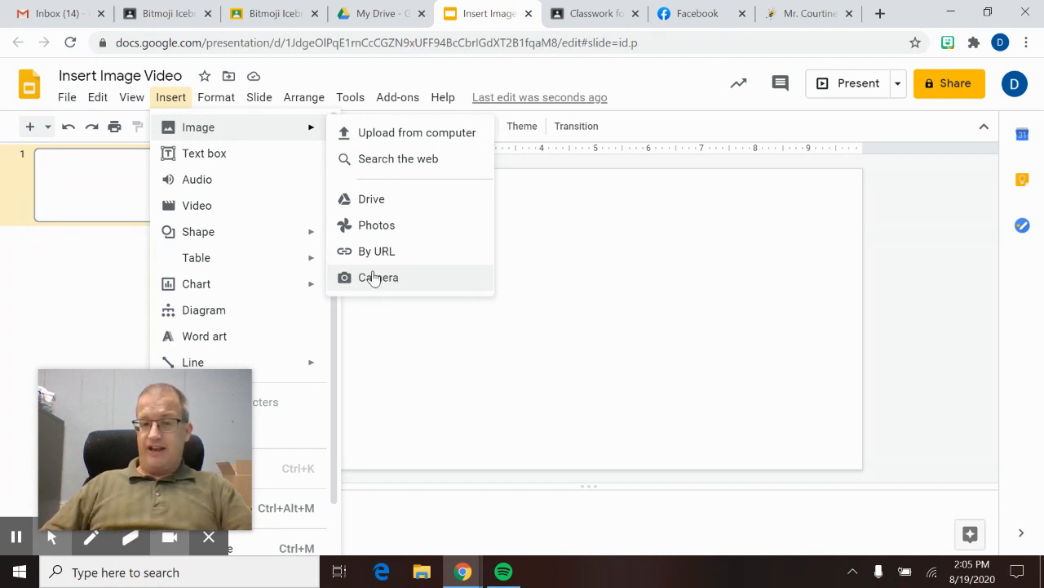
mouse_move(376, 250)
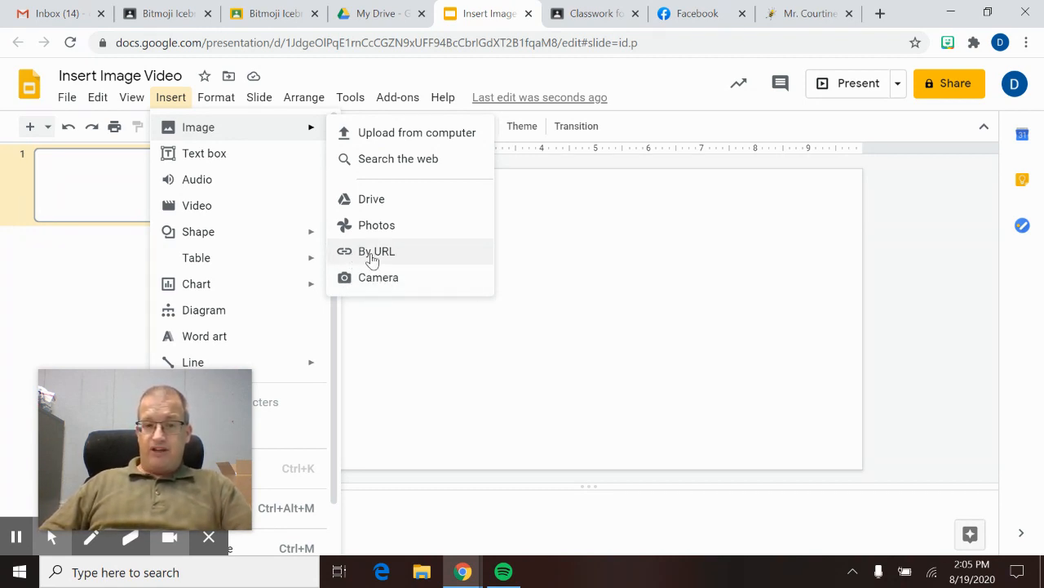
mouse_move(371, 199)
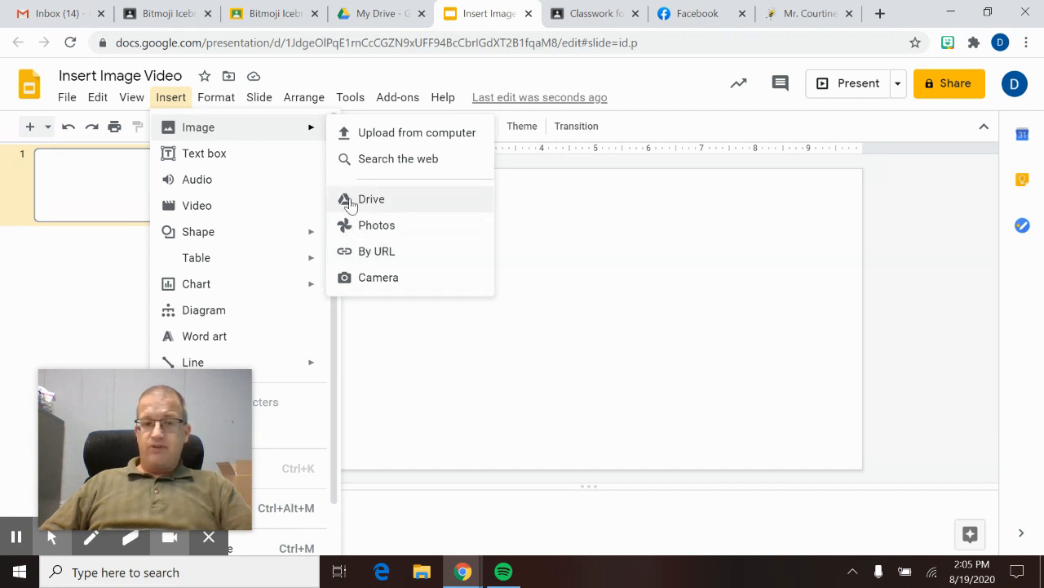
mouse_move(377, 202)
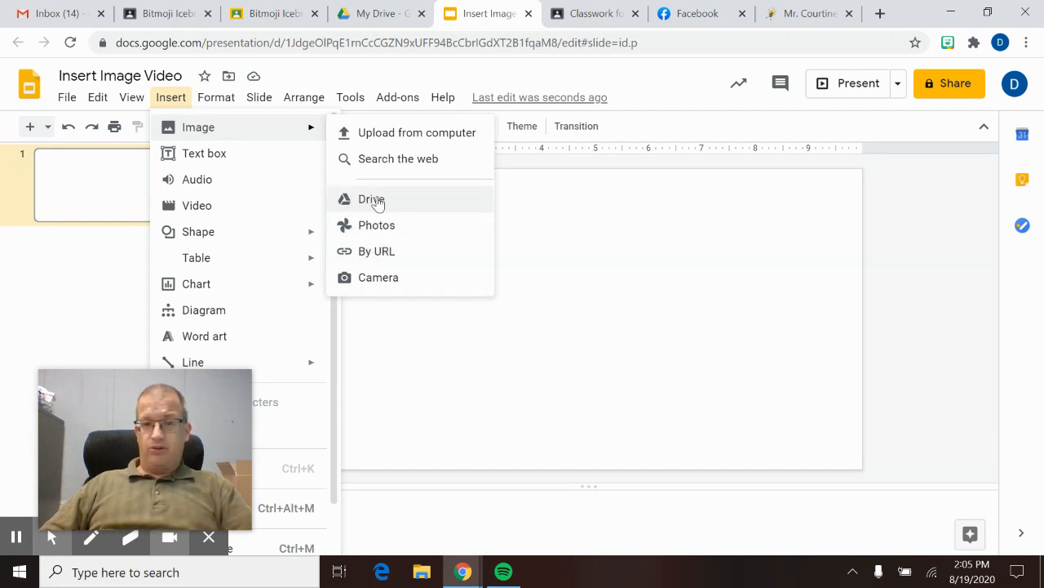
mouse_move(383, 132)
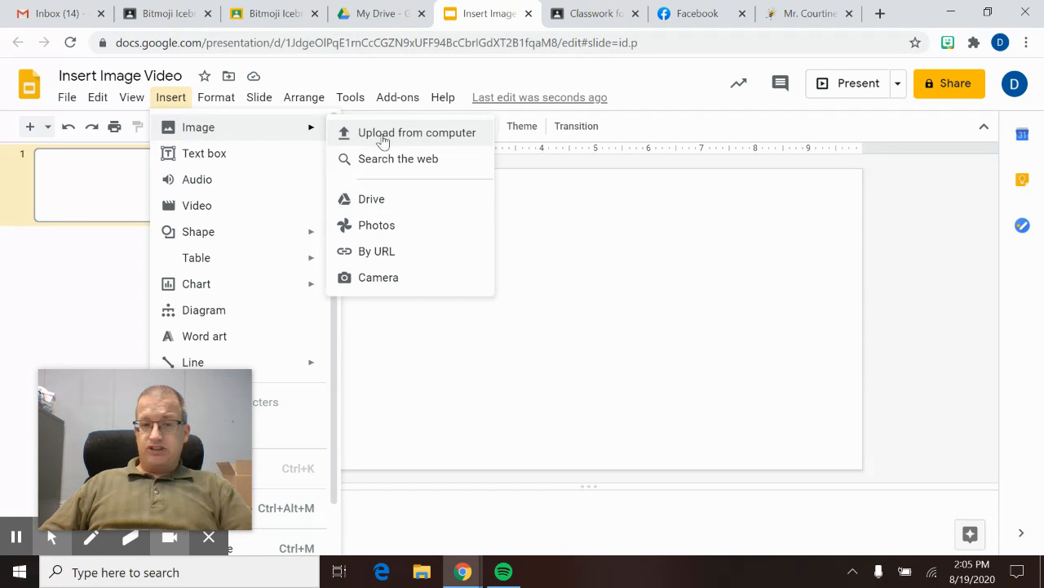
mouse_move(404, 137)
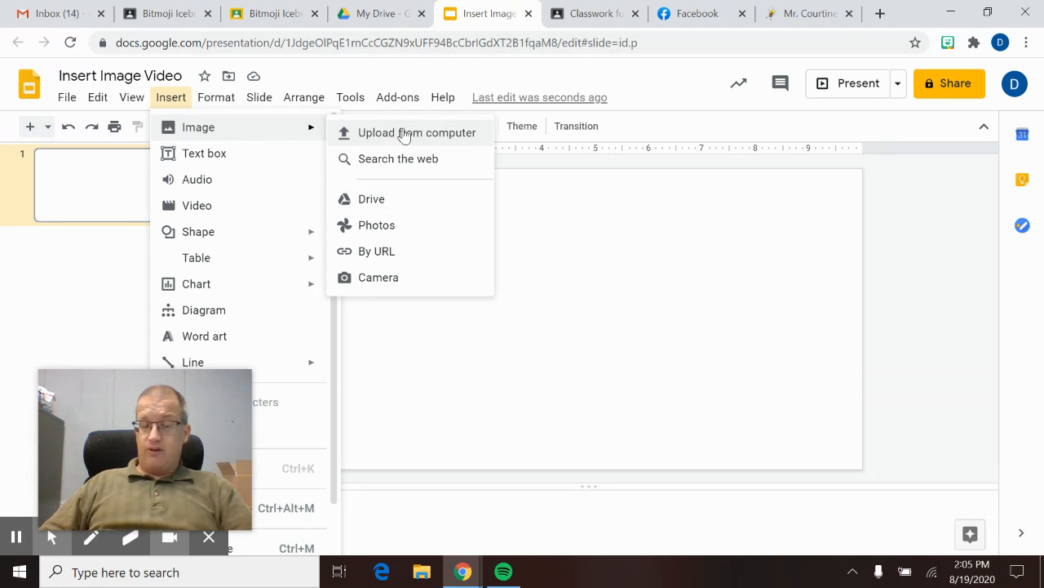
mouse_move(380, 137)
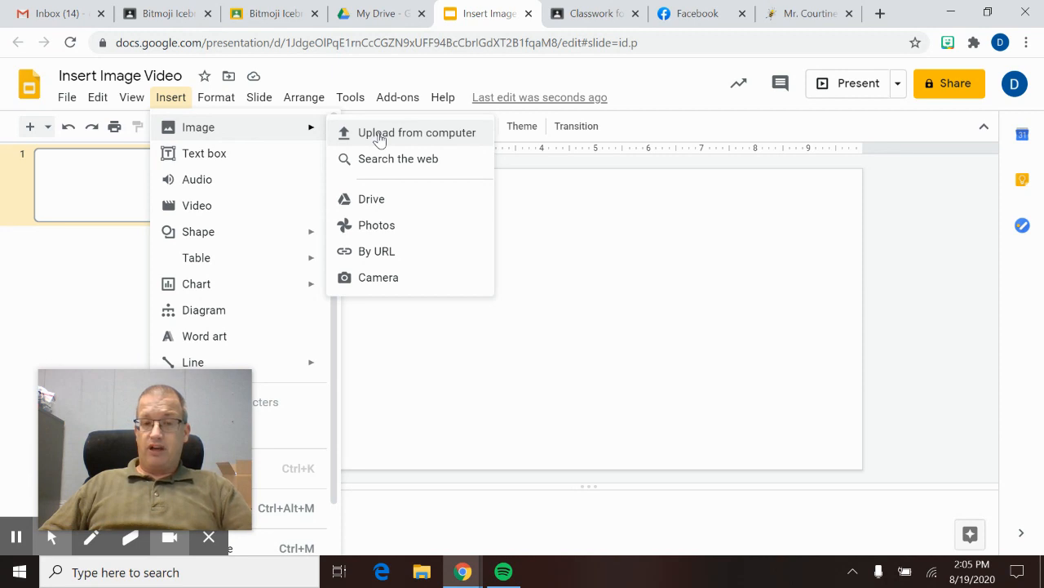
mouse_move(400, 135)
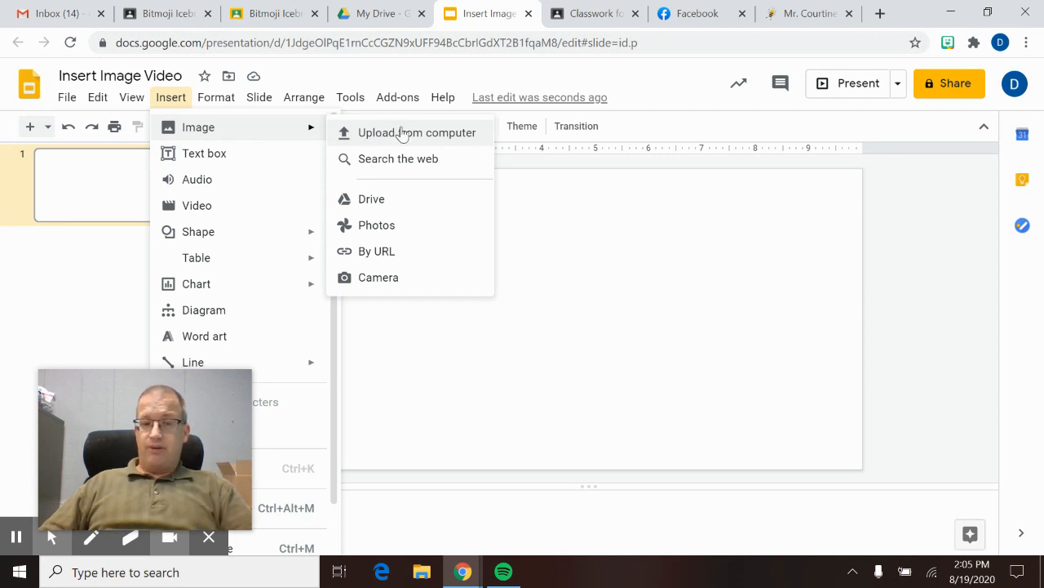
mouse_move(351, 159)
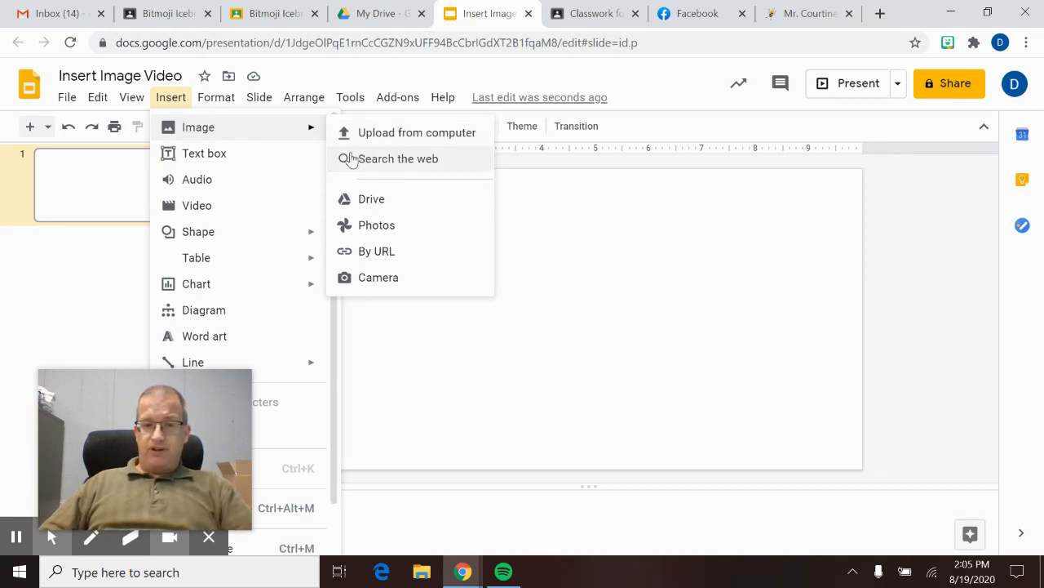
Search the web for 'dog' images, replacing the earlier cow clipart query
click(398, 158)
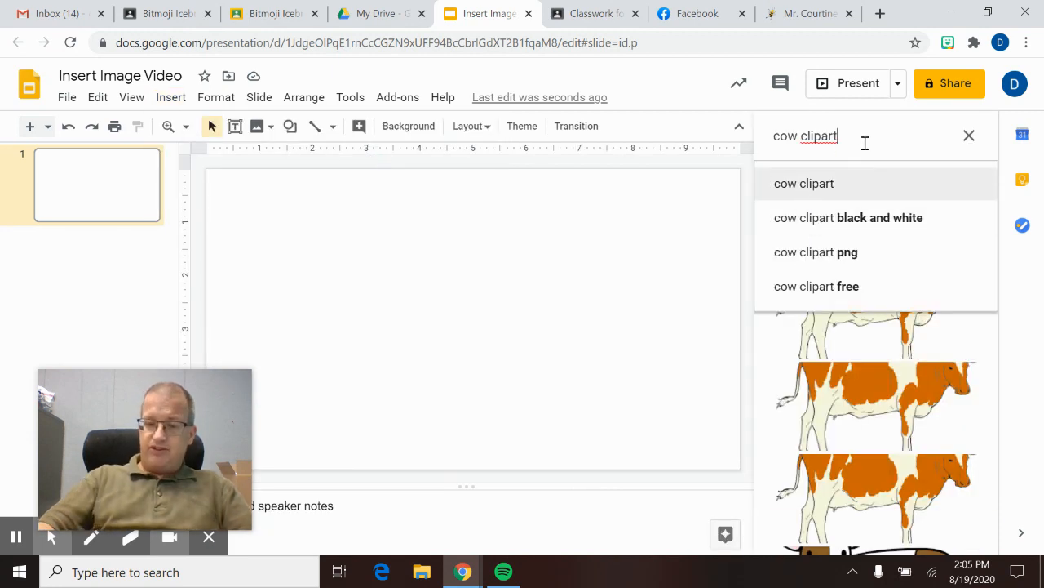
key(Backspace)
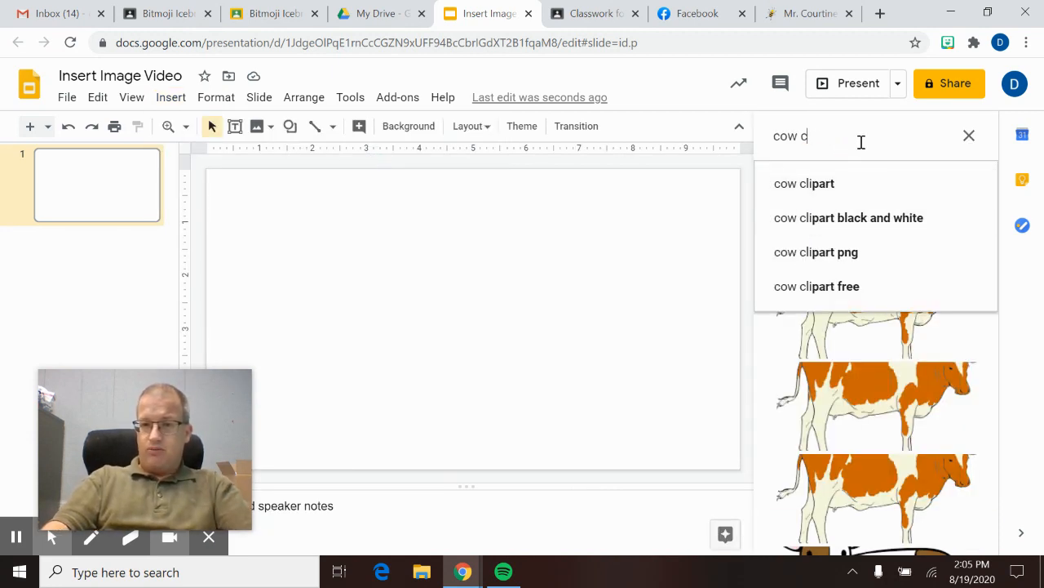
text(dog)
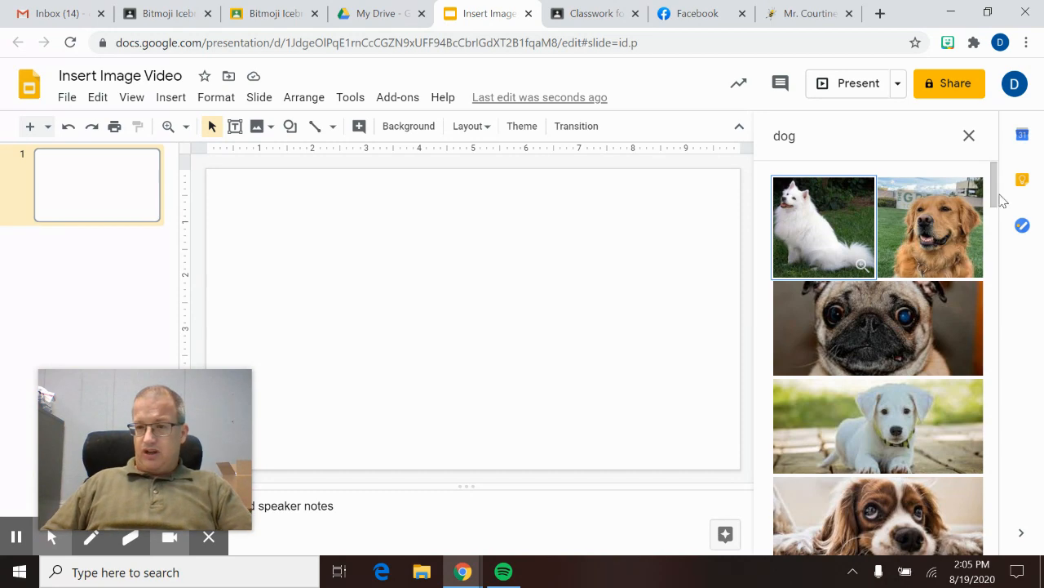
scroll(down, 3)
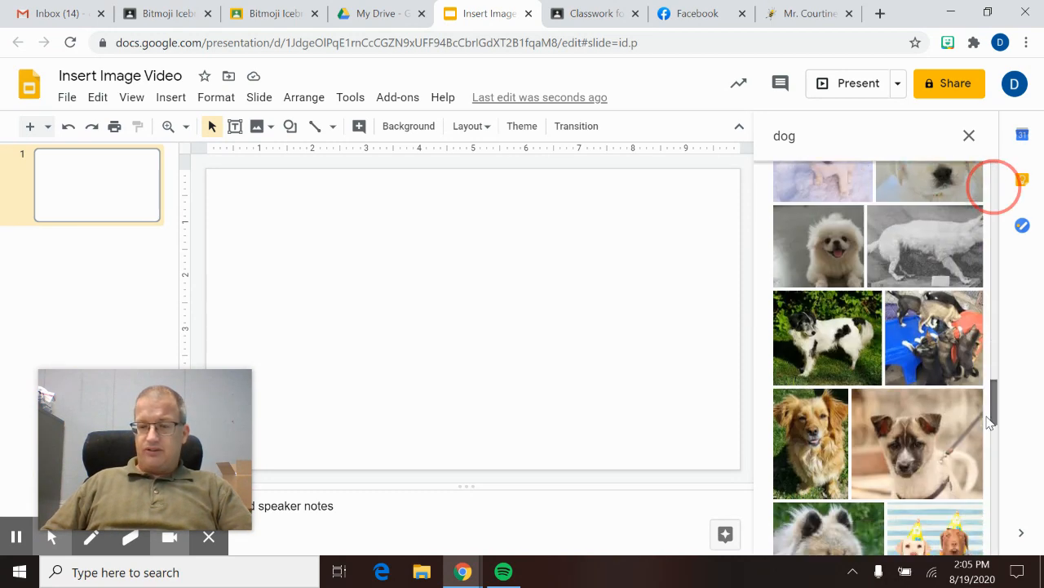
scroll(down, 3)
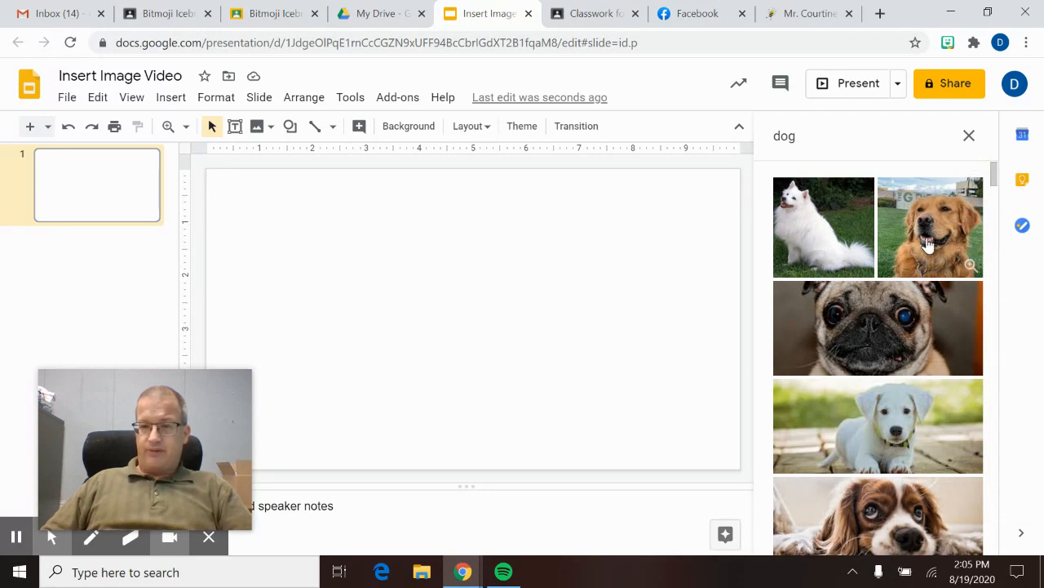
Insert the golden retriever search result and move it lower on the slide
click(930, 226)
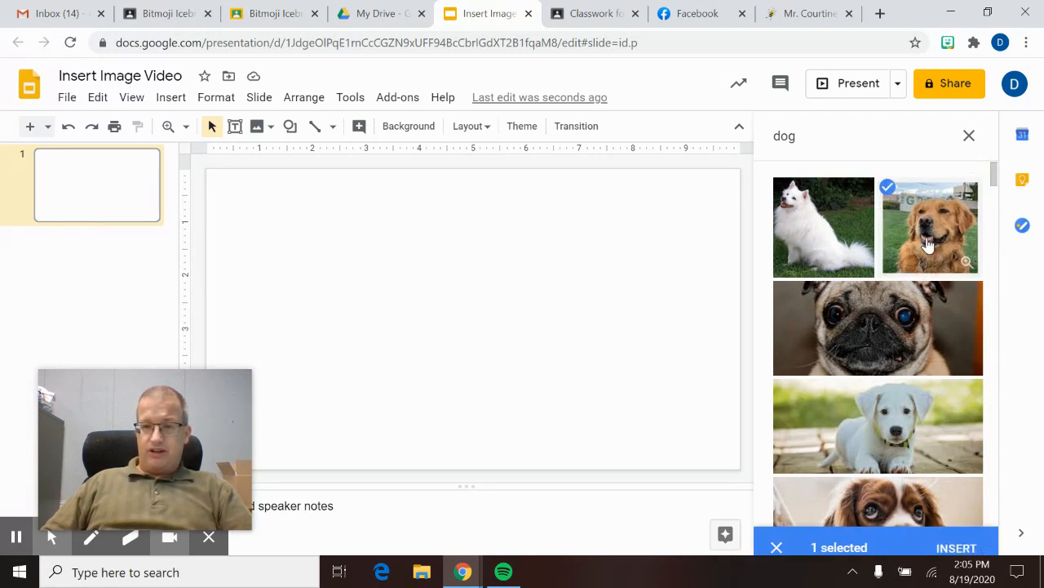
mouse_move(896, 180)
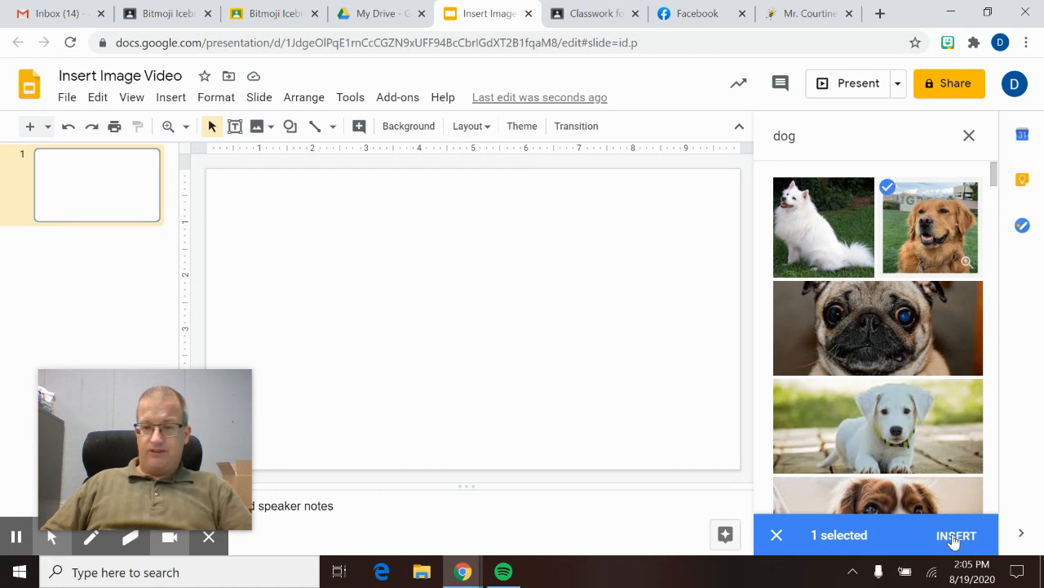
mouse_move(939, 210)
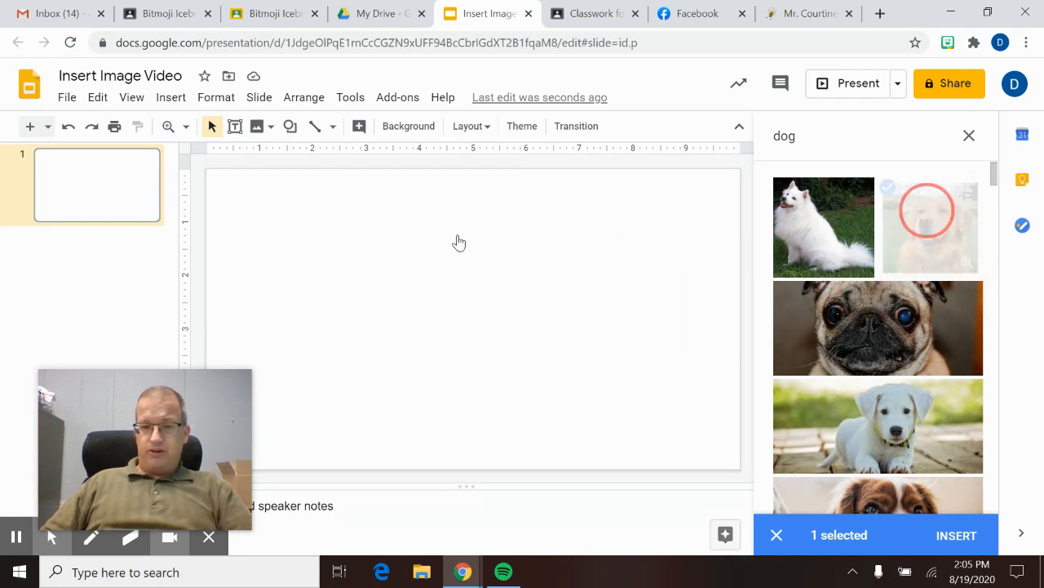
click(956, 535)
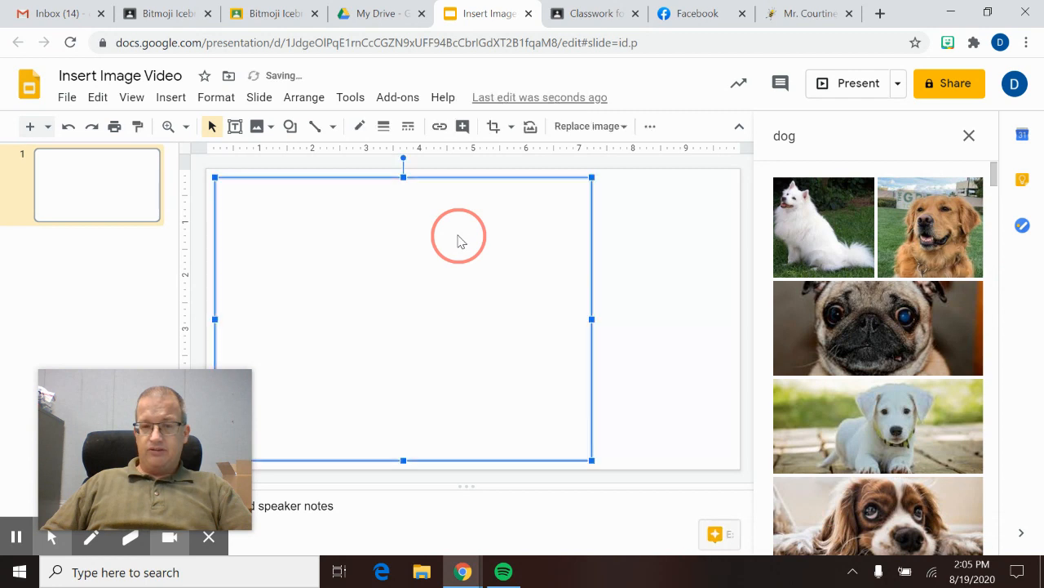
click(930, 226)
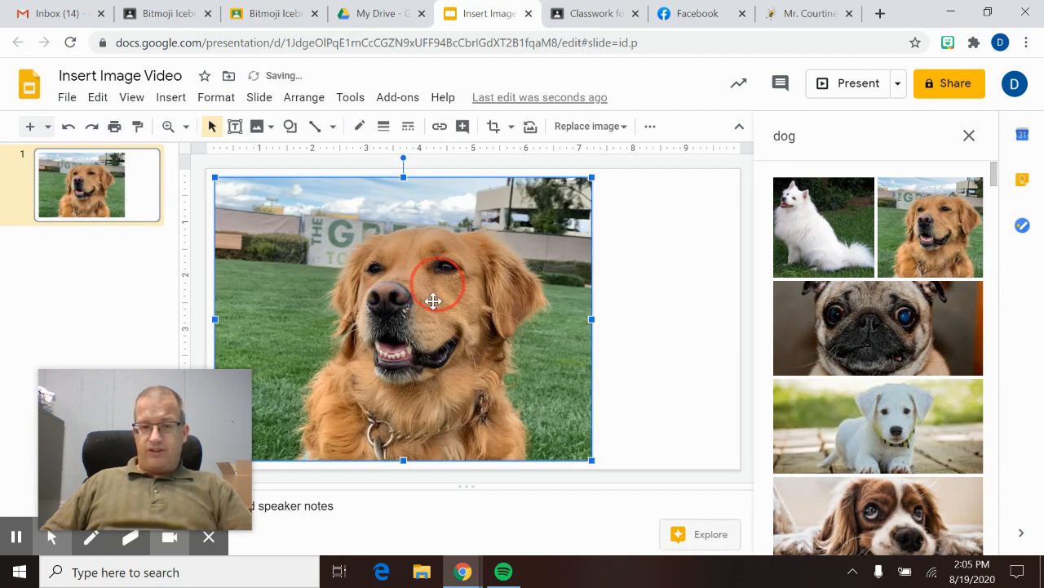
drag(433, 300, 530, 343)
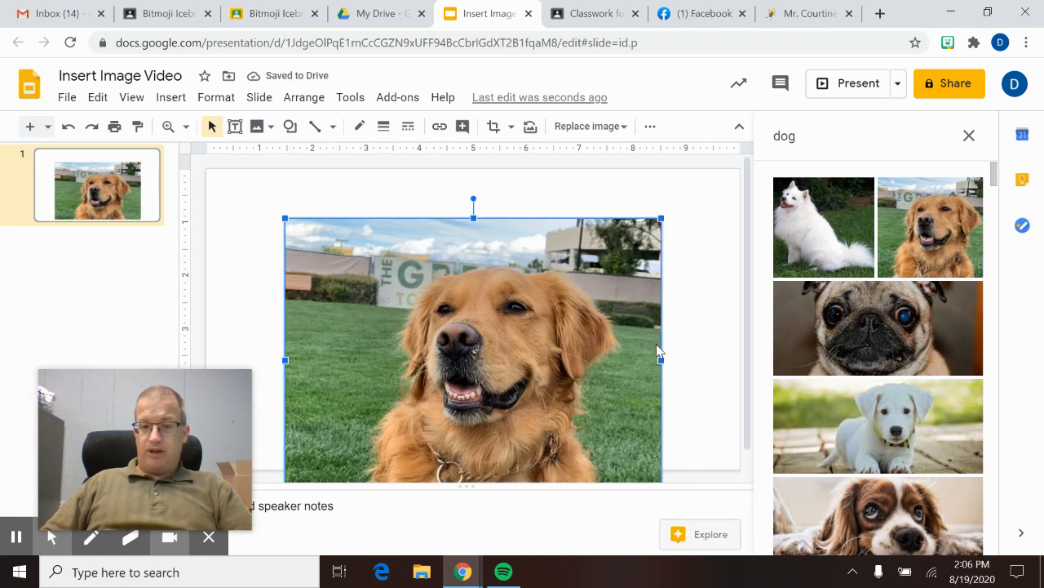
mouse_move(315, 382)
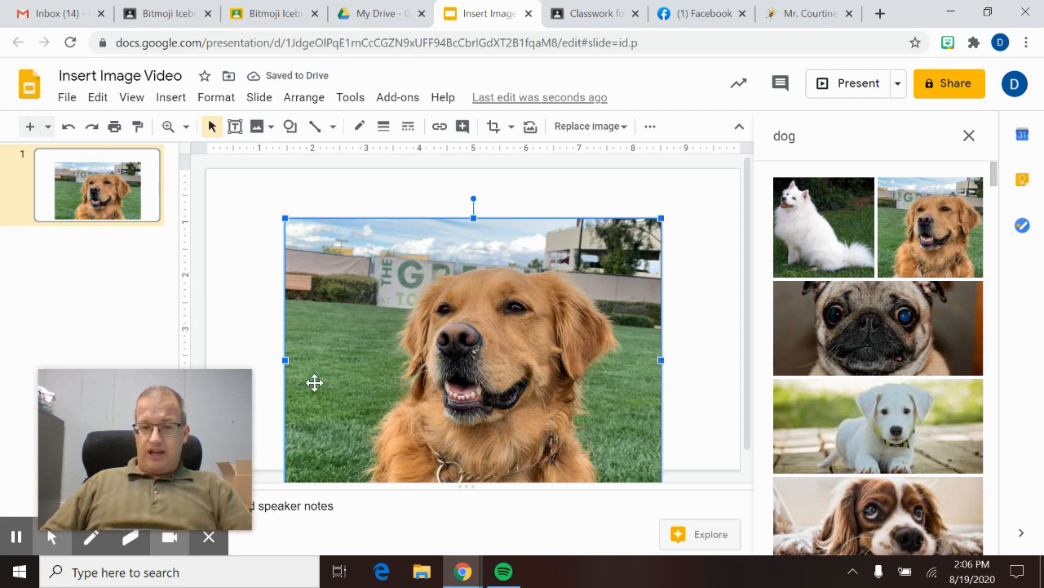
mouse_move(647, 358)
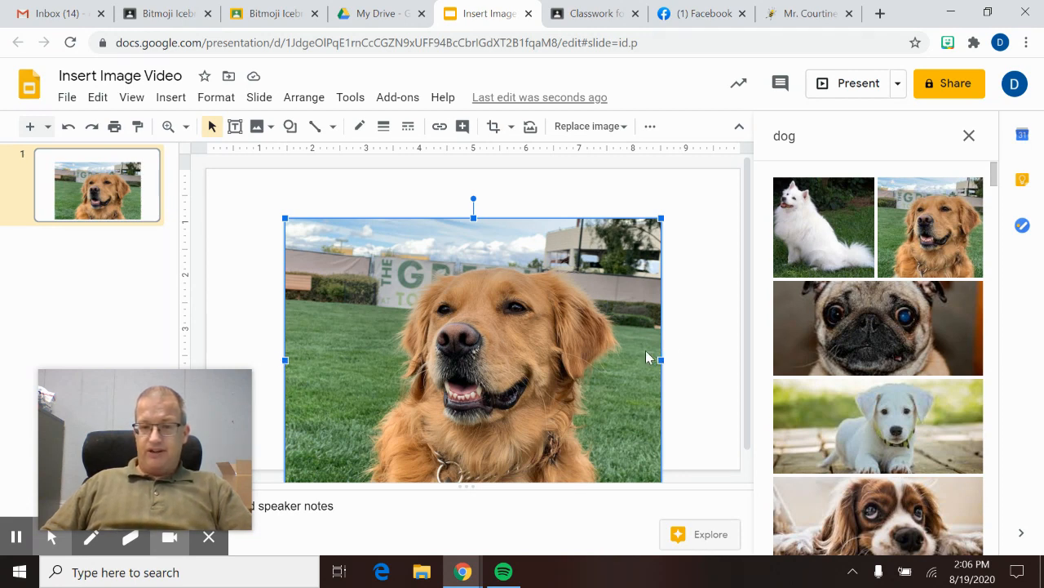
mouse_move(473, 218)
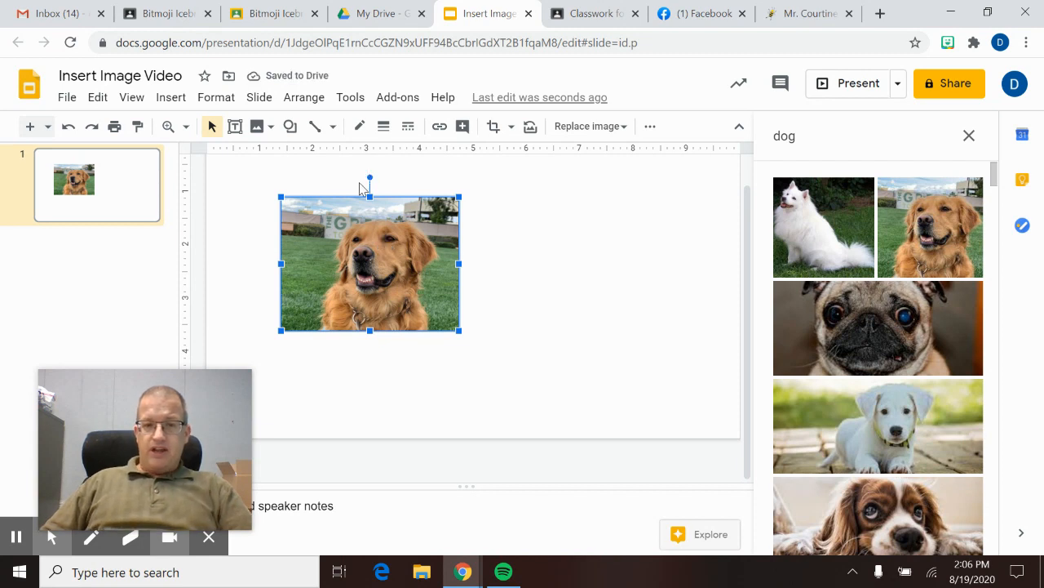
mouse_move(372, 176)
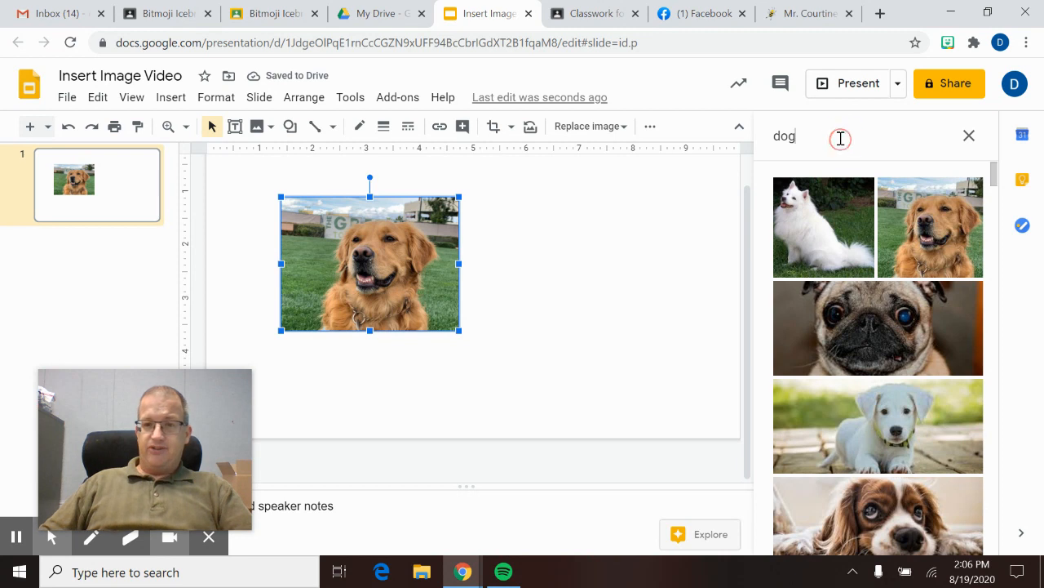
Search 'dog clipart' and insert the sitting brown cartoon dog on the right
text(clipart)
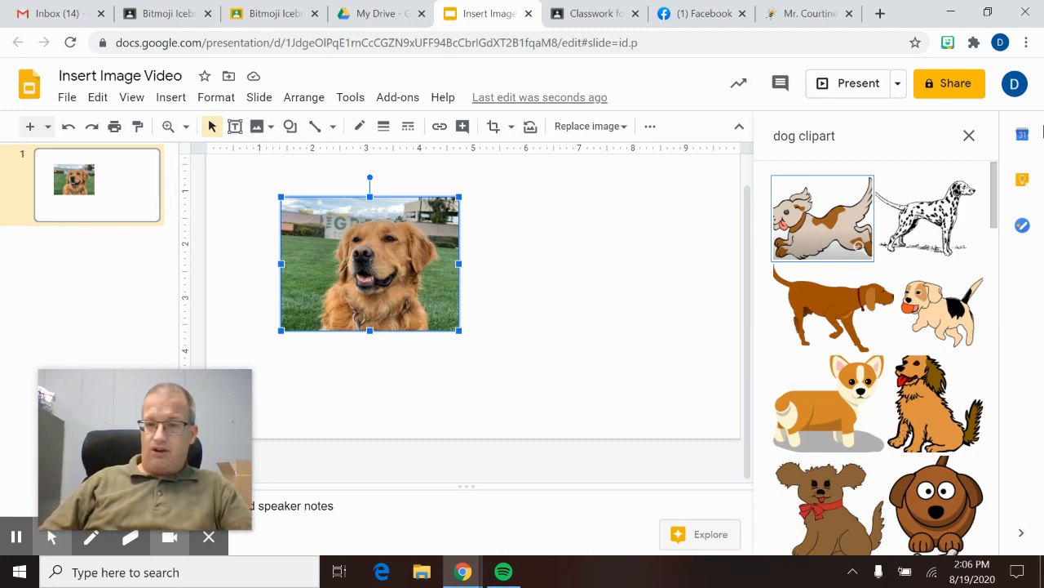
scroll(down, 3)
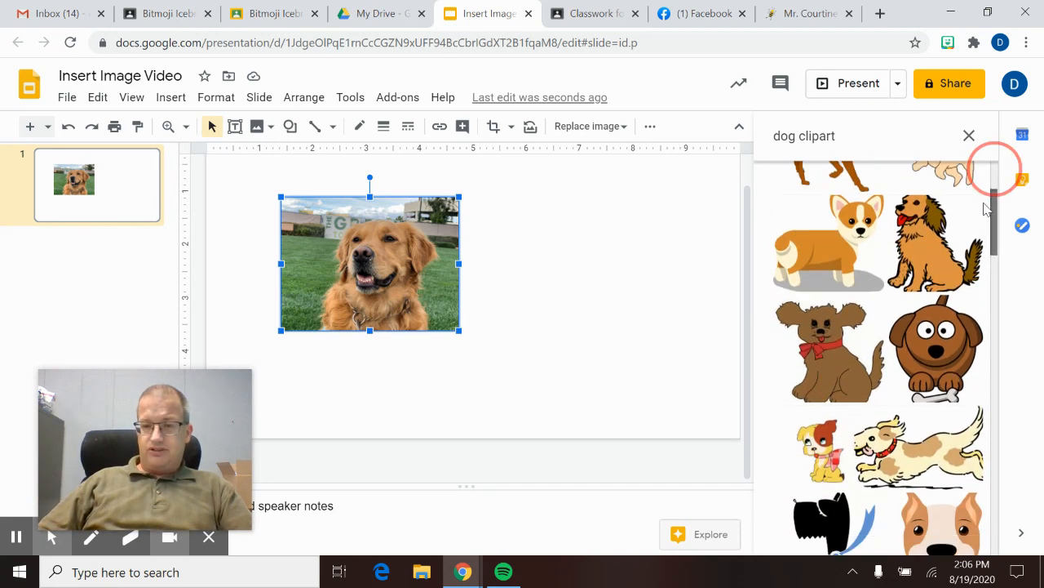
scroll(down, 3)
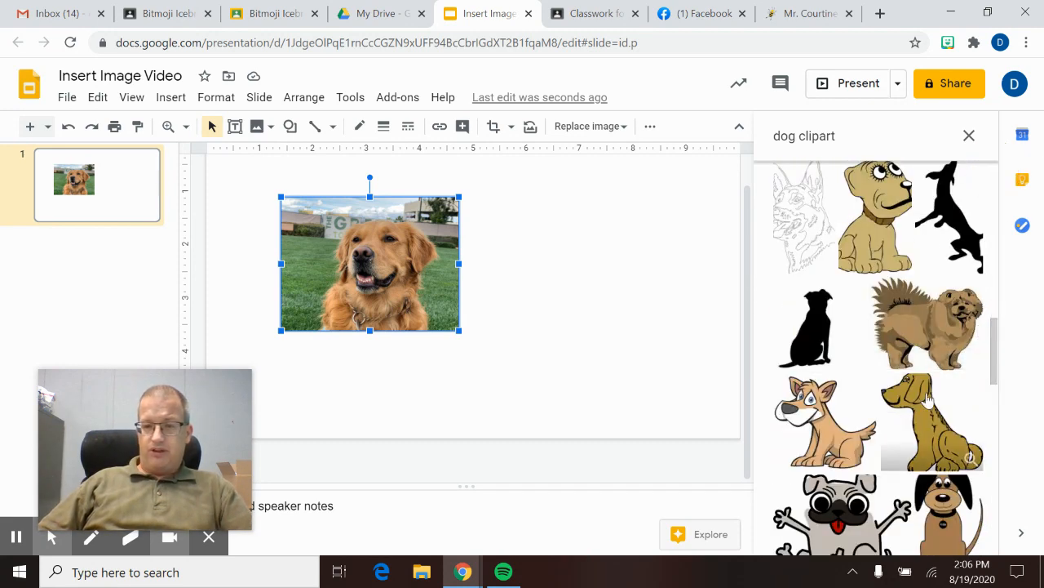
click(925, 421)
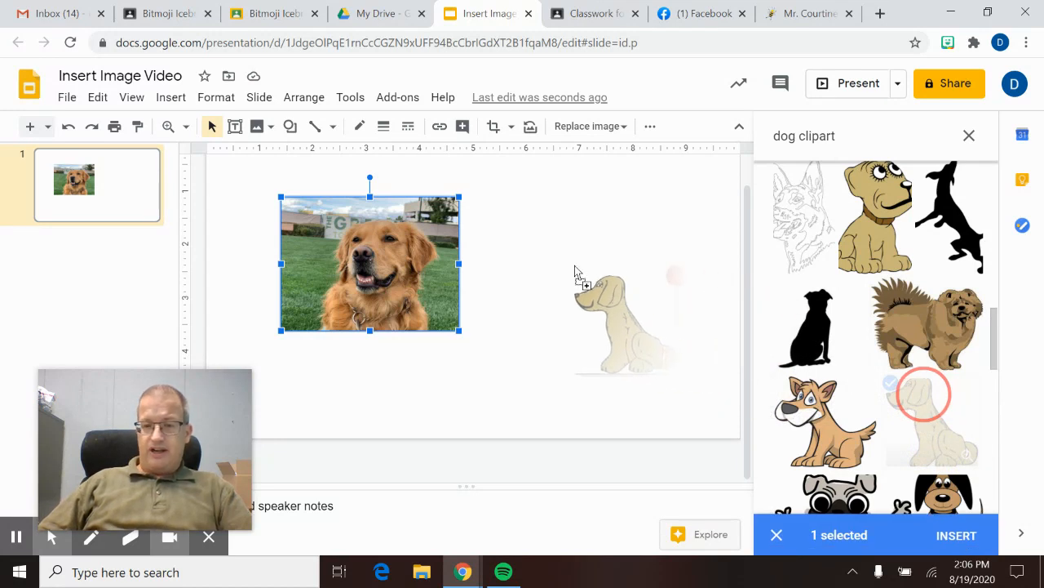
click(956, 535)
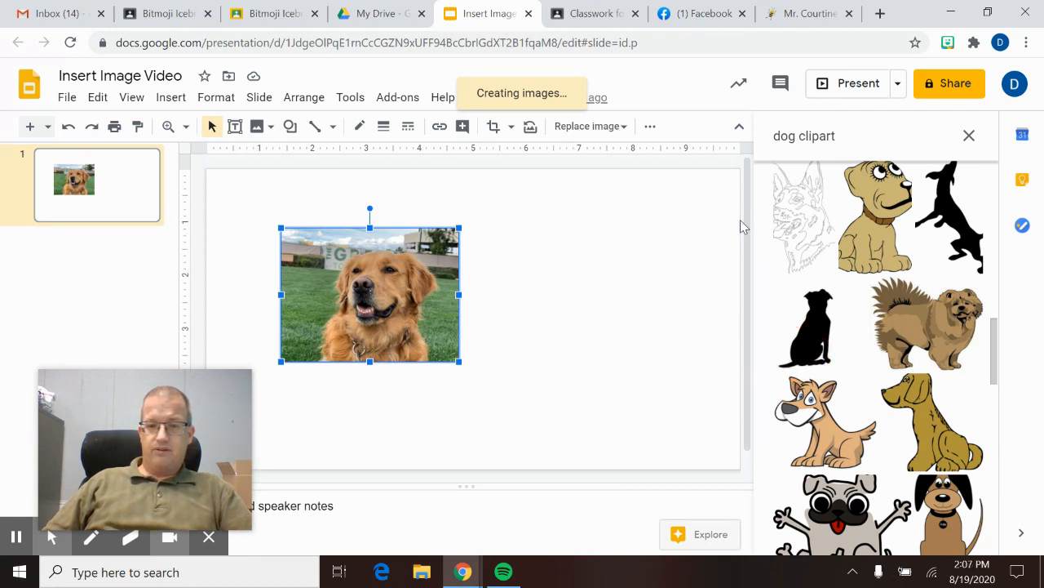
click(931, 421)
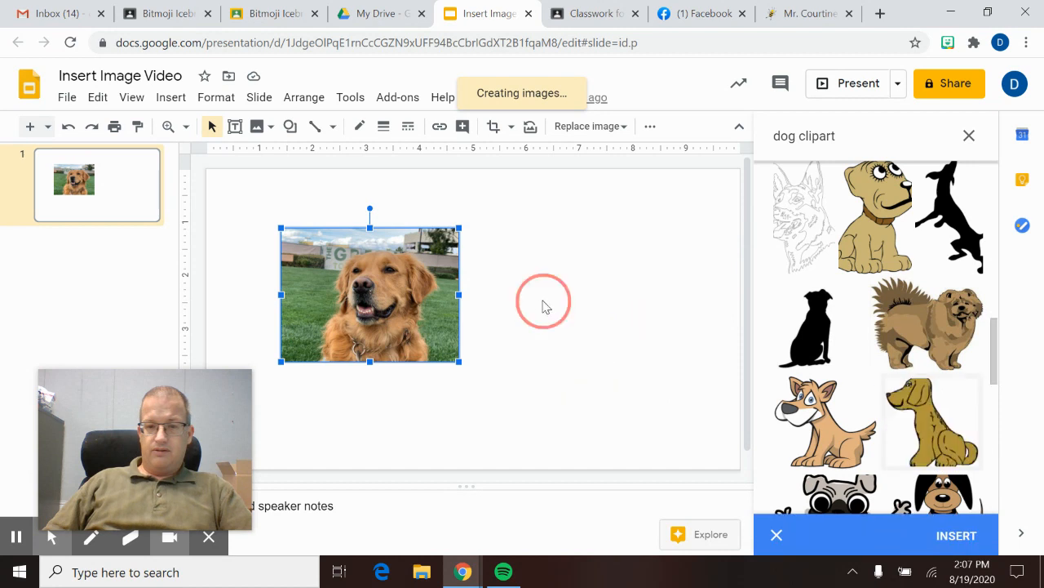
click(926, 322)
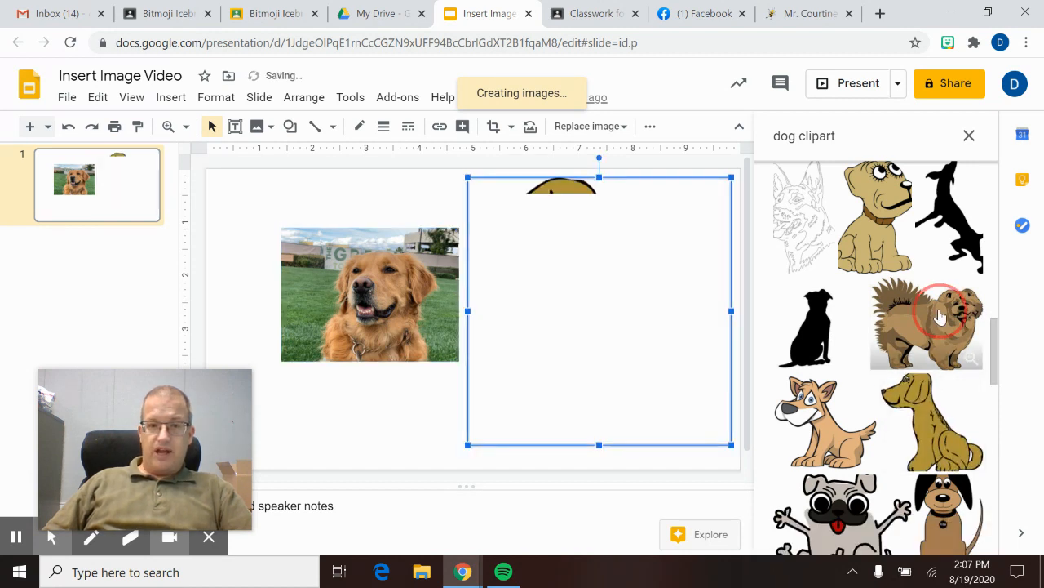
click(926, 322)
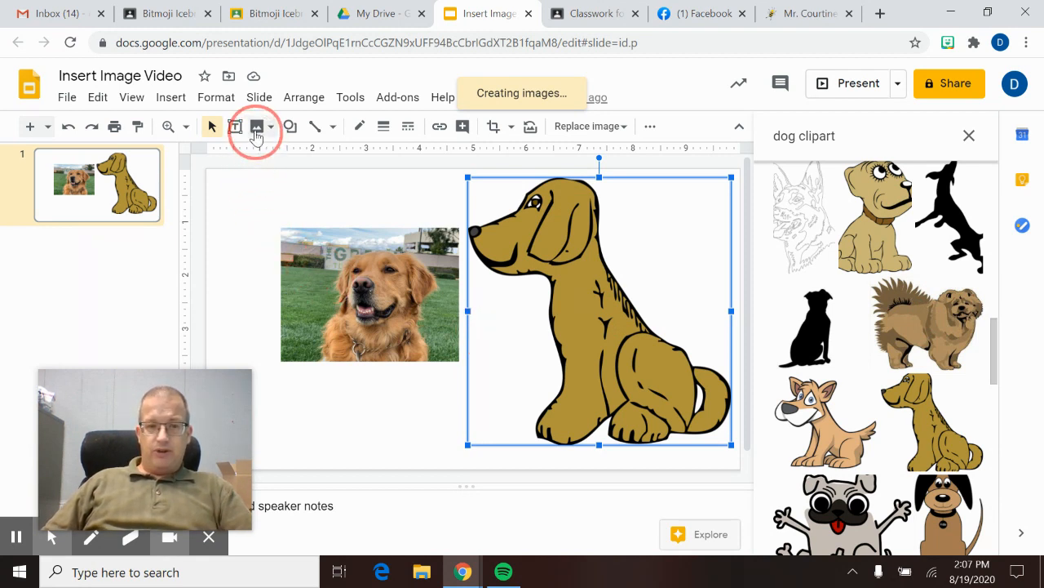
mouse_move(256, 127)
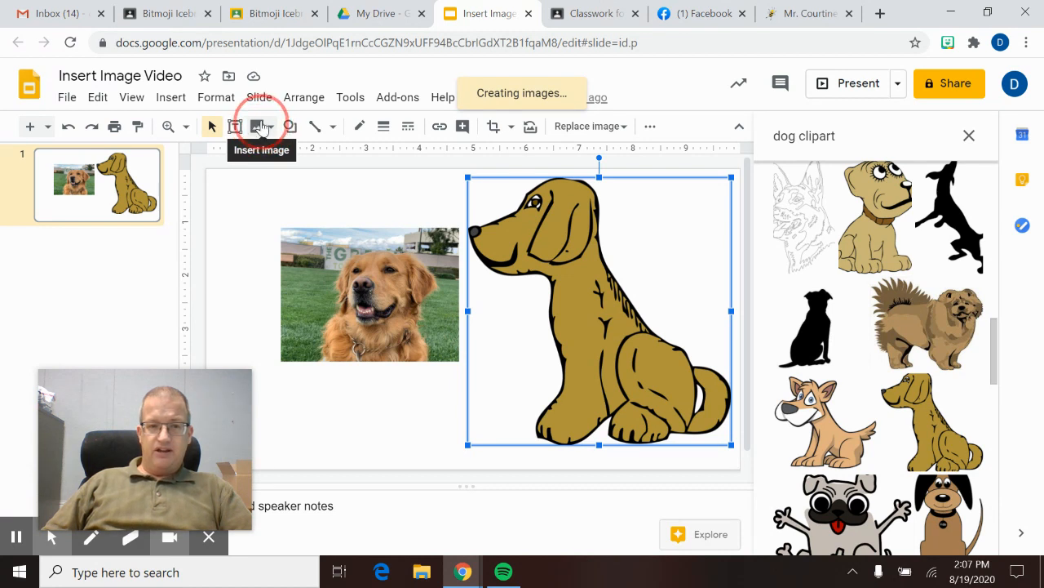
Open the Insert image toolbar dropdown listing web search and Drive sources
click(258, 126)
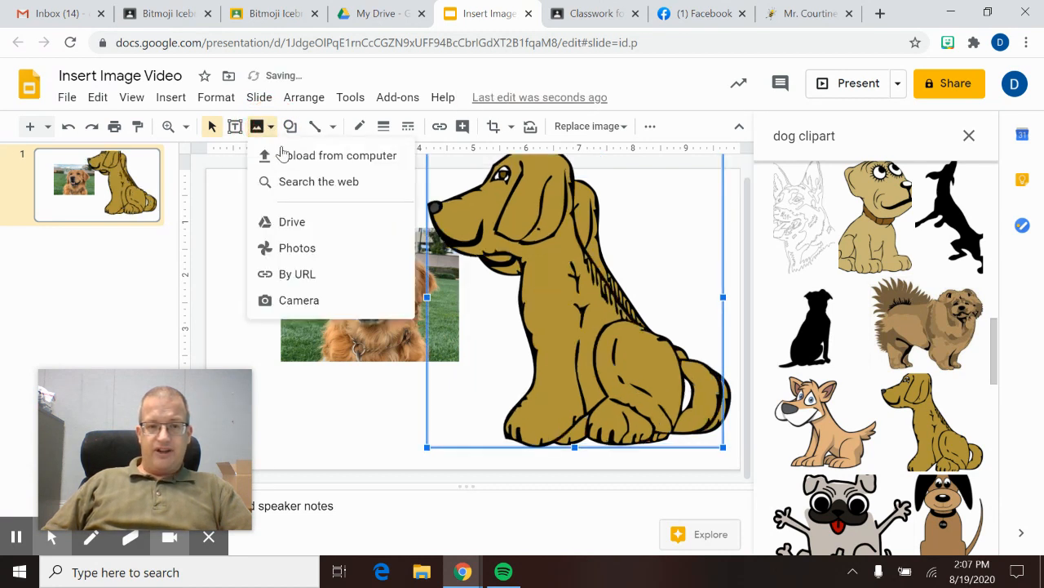